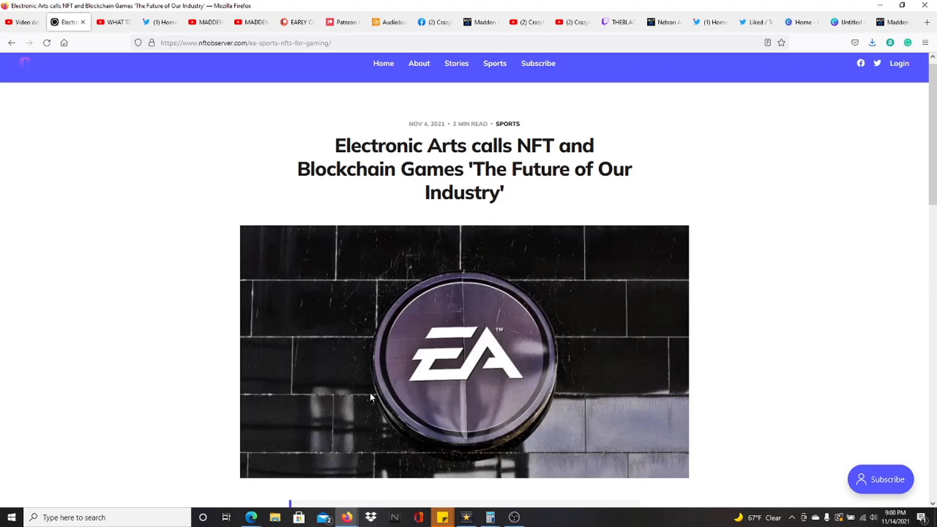
scroll("down", 3)
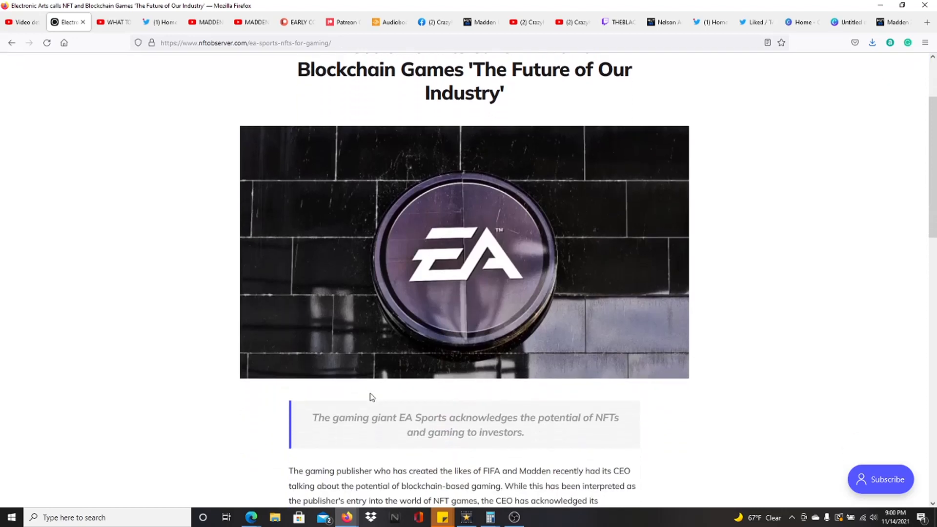
scroll("down", 3)
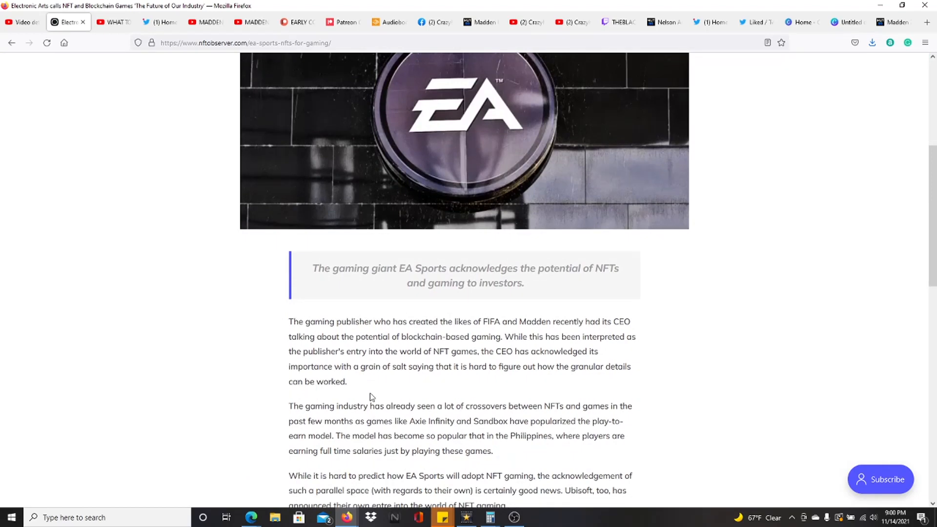
scroll("down", 3)
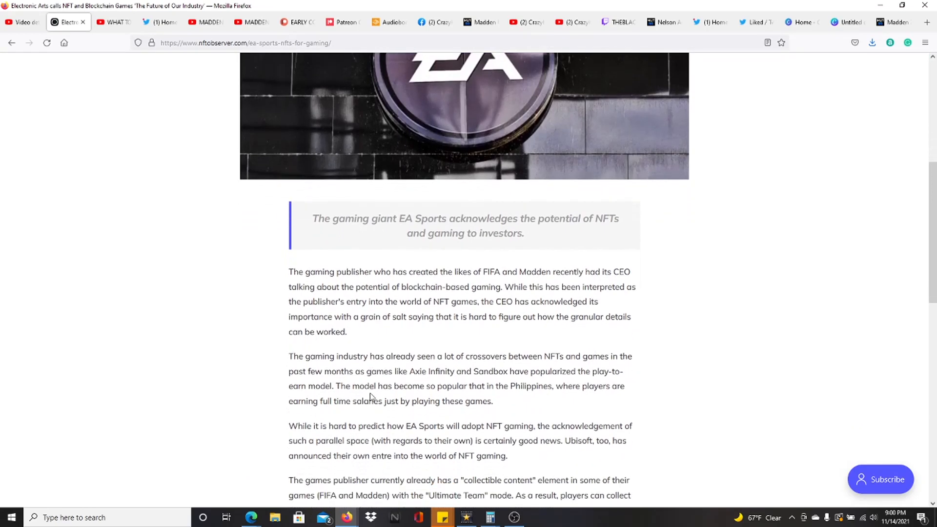
scroll("down", 3)
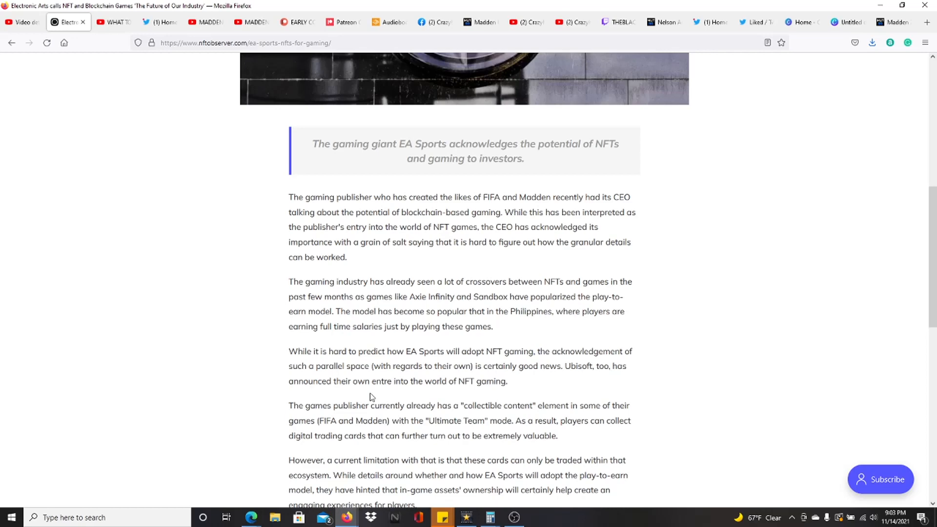
scroll("down", 3)
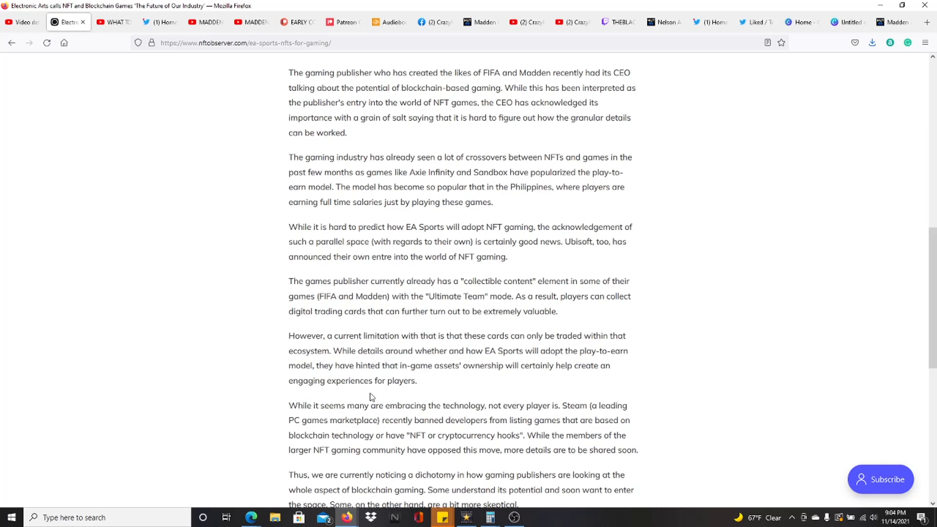
scroll("down", 3)
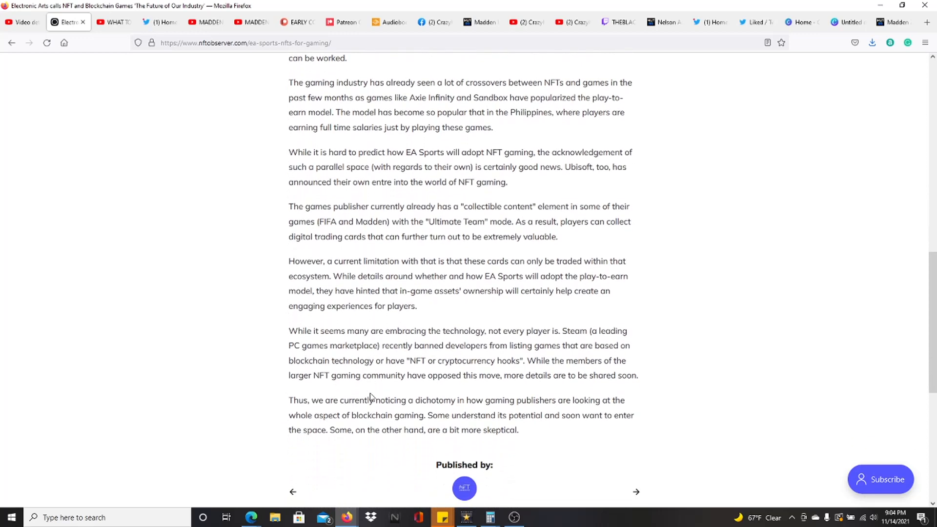
scroll("down", 3)
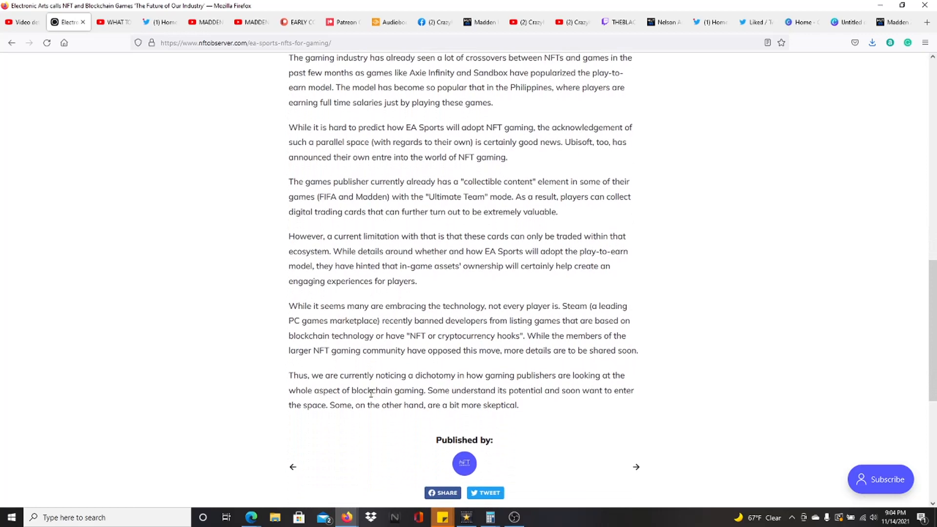